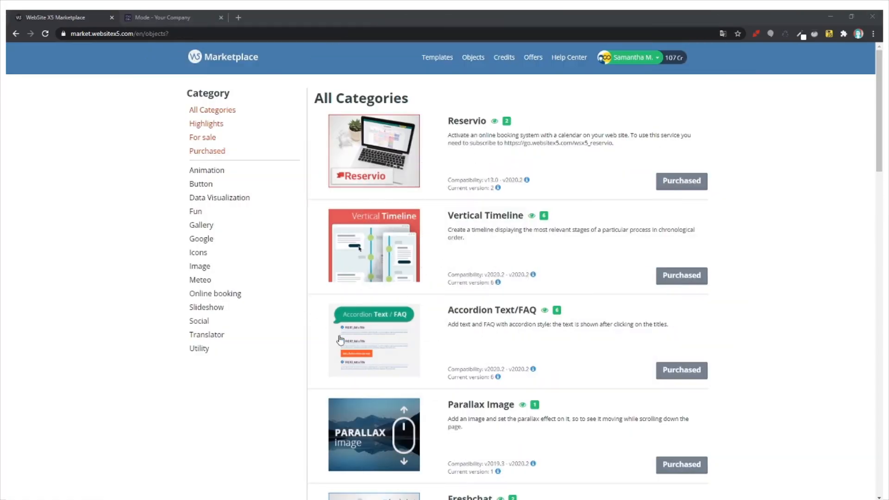
{"action": "mouse_move", "coordinate": [385, 224]}
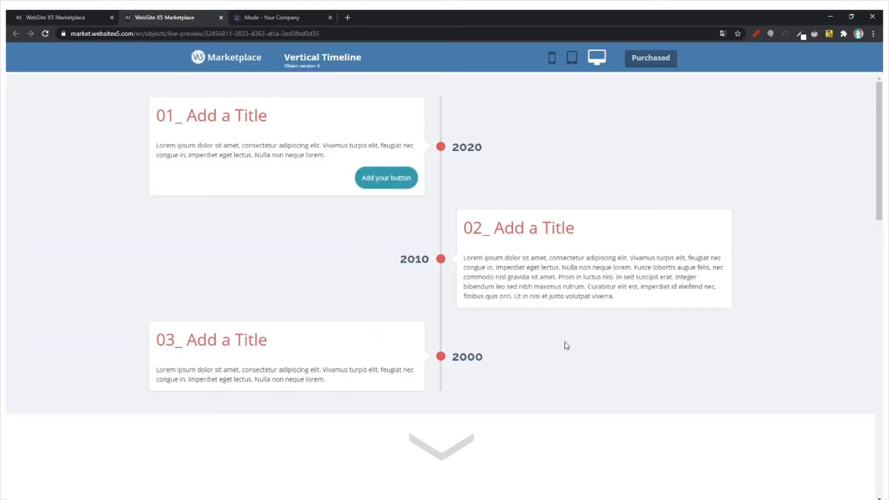
{"action": "mouse_move", "coordinate": [524, 179]}
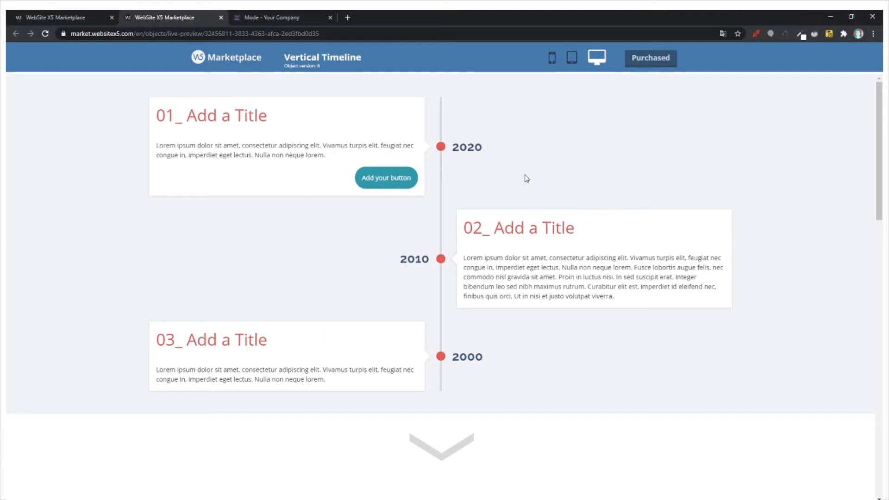
- Scroll down through the current page's sections and back up
{"action": "scroll", "scroll_direction": "down", "scroll_amount": 3}
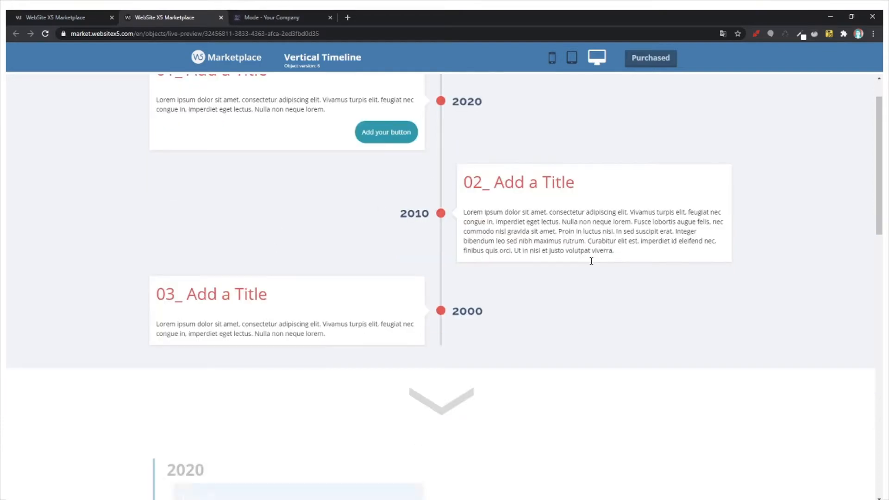
{"action": "scroll", "scroll_direction": "down", "scroll_amount": 3}
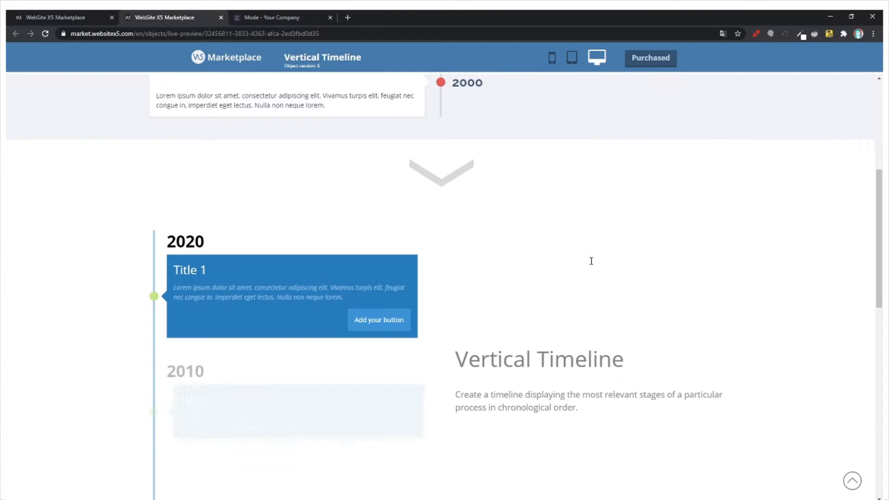
{"action": "scroll", "scroll_direction": "down", "scroll_amount": 3}
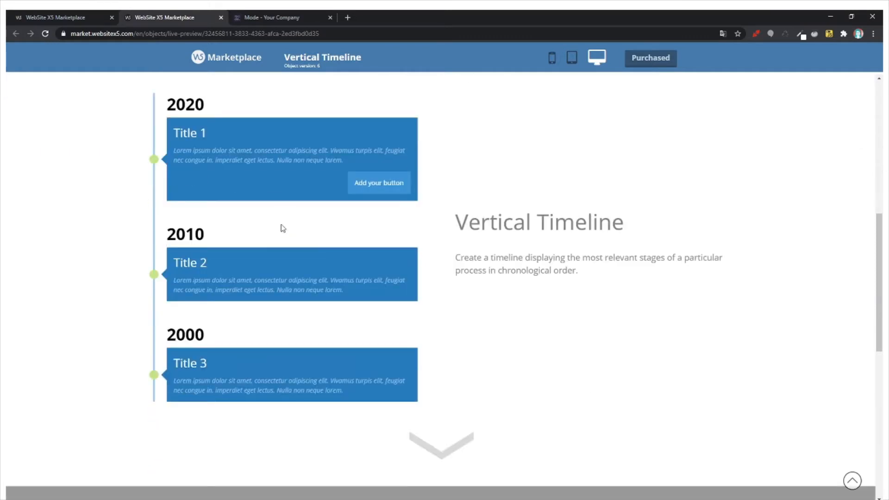
{"action": "mouse_move", "coordinate": [221, 122]}
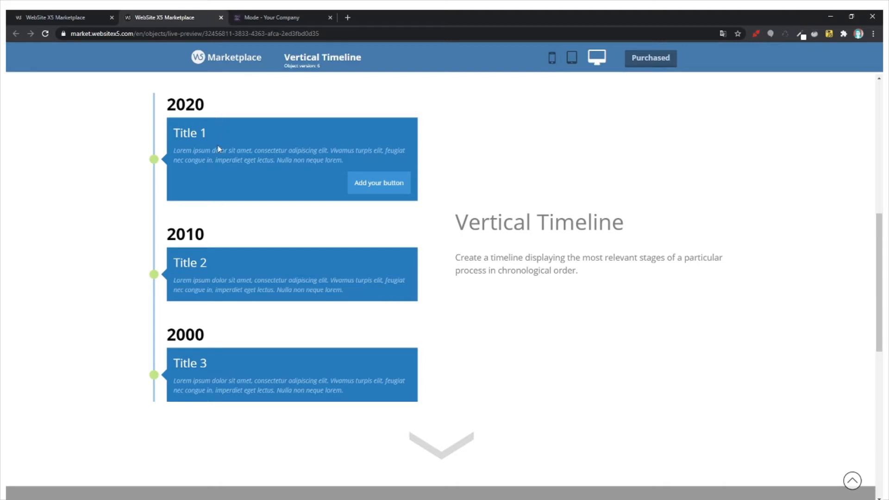
{"action": "mouse_move", "coordinate": [522, 256]}
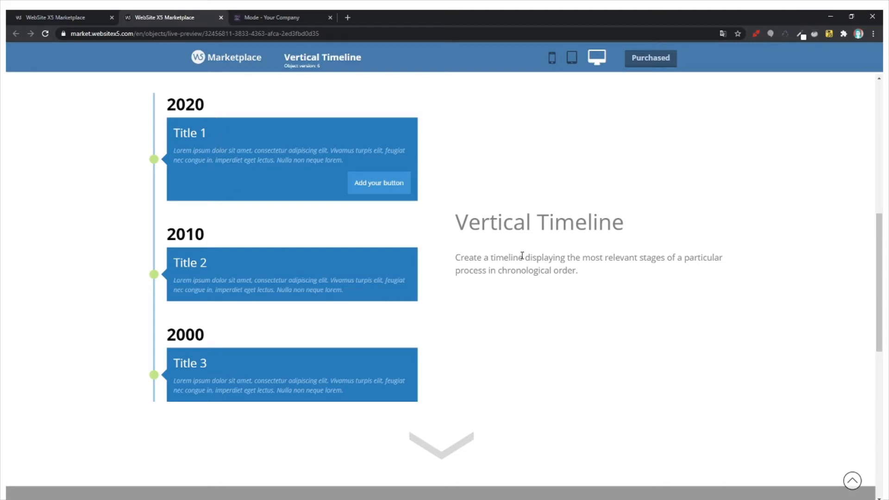
{"action": "scroll", "scroll_direction": "down", "scroll_amount": 3}
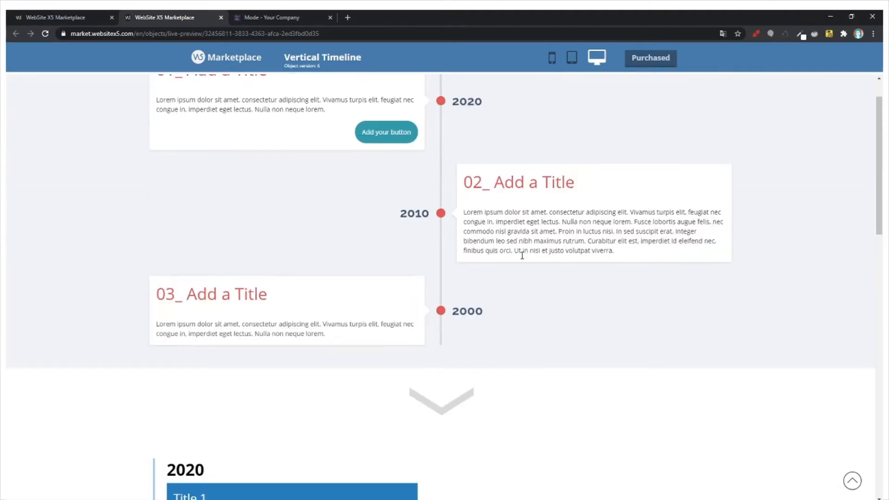
{"action": "scroll", "scroll_direction": "up", "scroll_amount": 3}
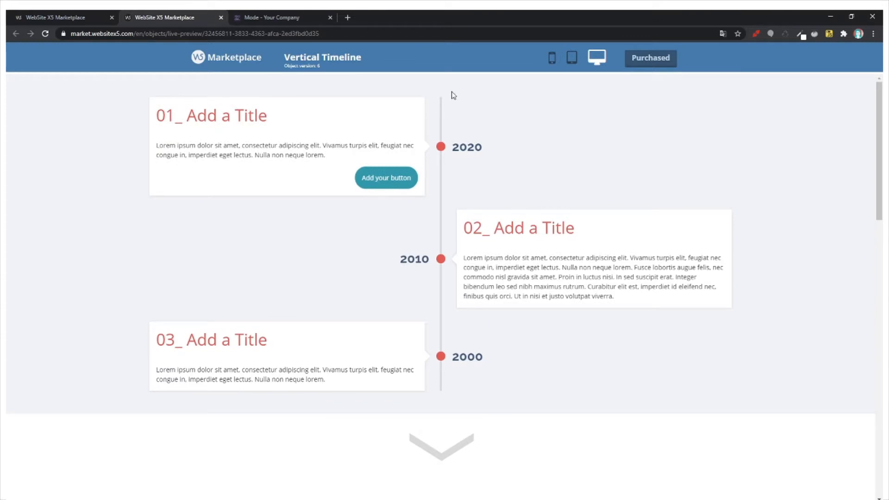
{"action": "mouse_move", "coordinate": [462, 245]}
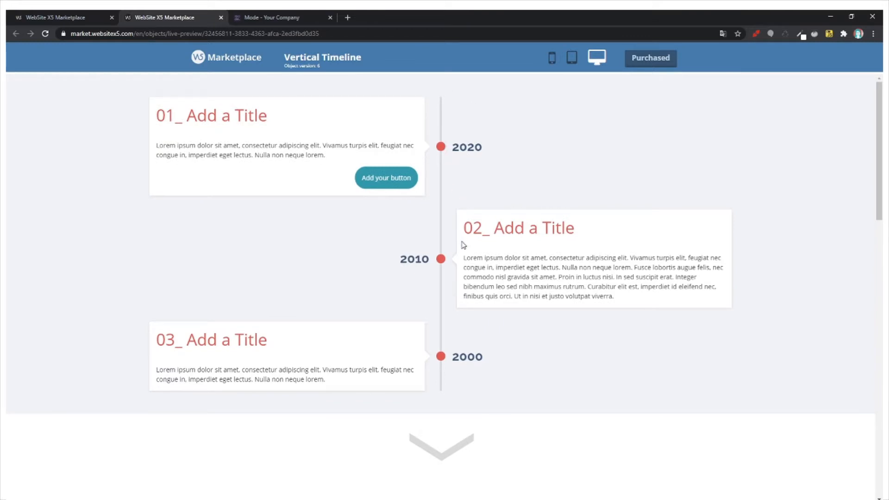
{"action": "mouse_move", "coordinate": [445, 405]}
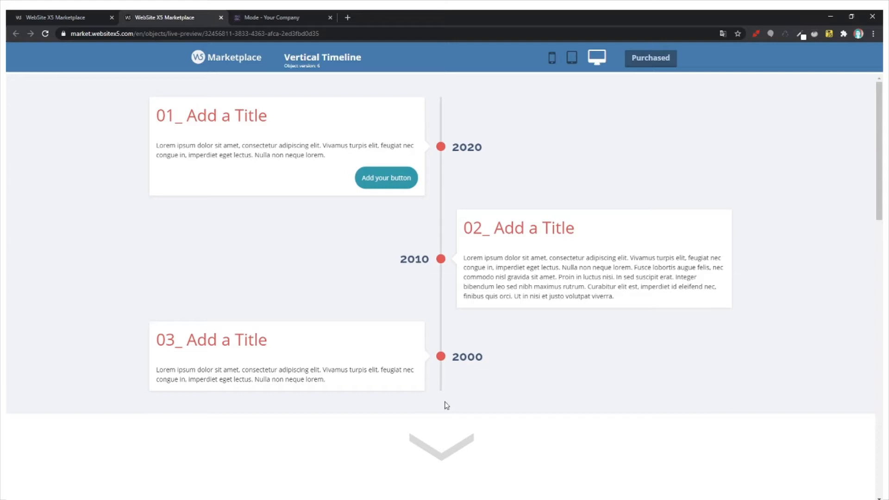
{"action": "mouse_move", "coordinate": [444, 339]}
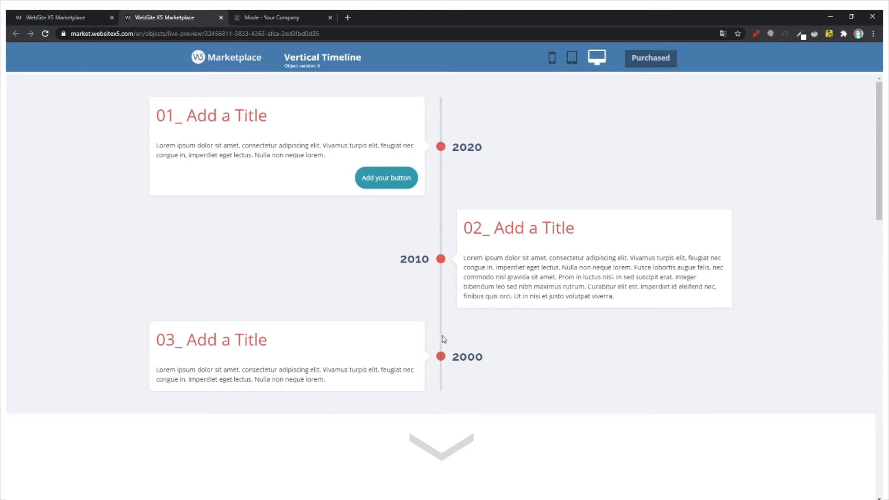
{"action": "mouse_move", "coordinate": [398, 222]}
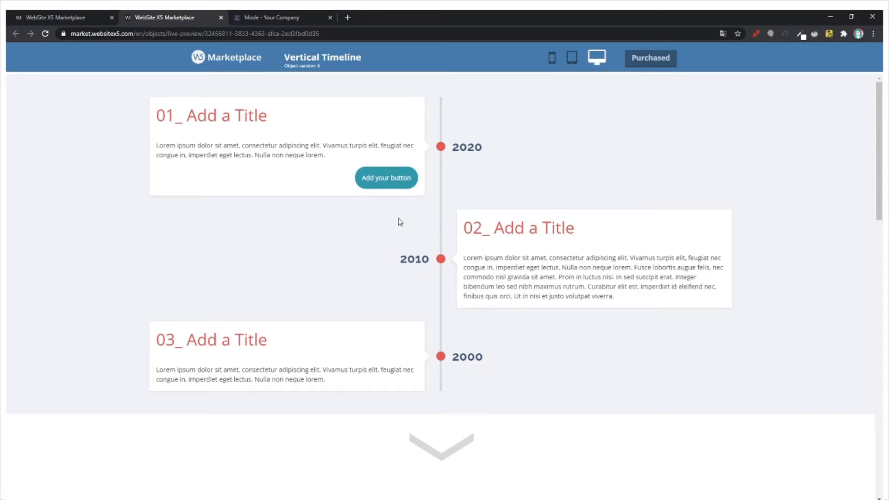
{"action": "mouse_move", "coordinate": [202, 200]}
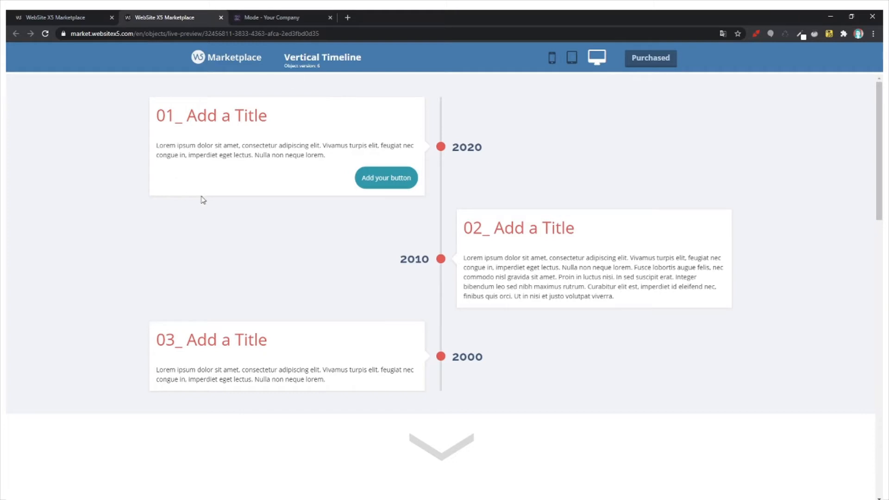
{"action": "mouse_move", "coordinate": [333, 162]}
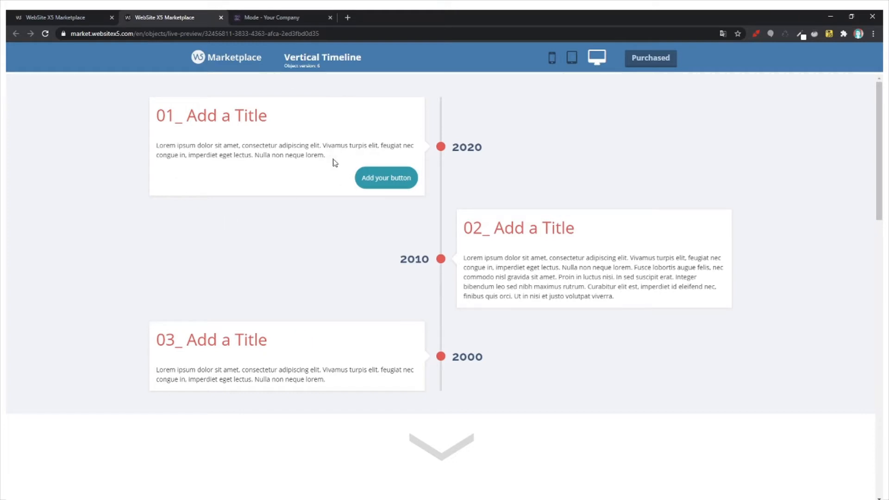
{"action": "mouse_move", "coordinate": [320, 355]}
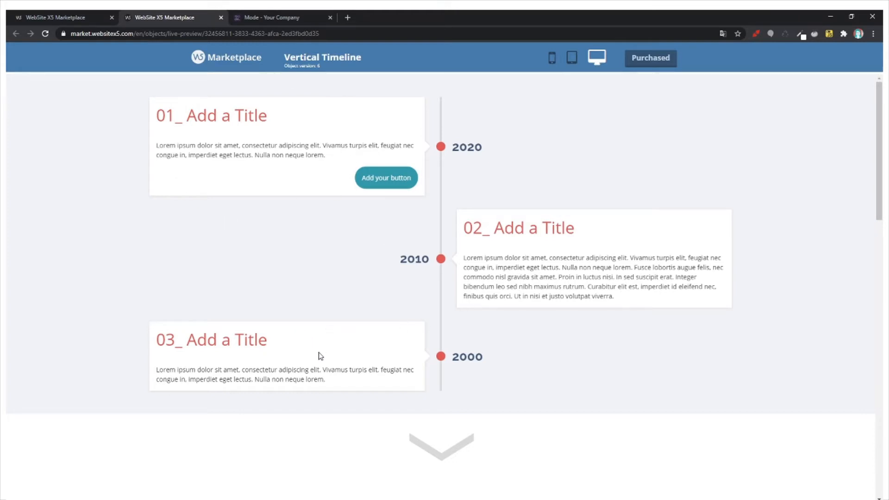
{"action": "mouse_move", "coordinate": [442, 156]}
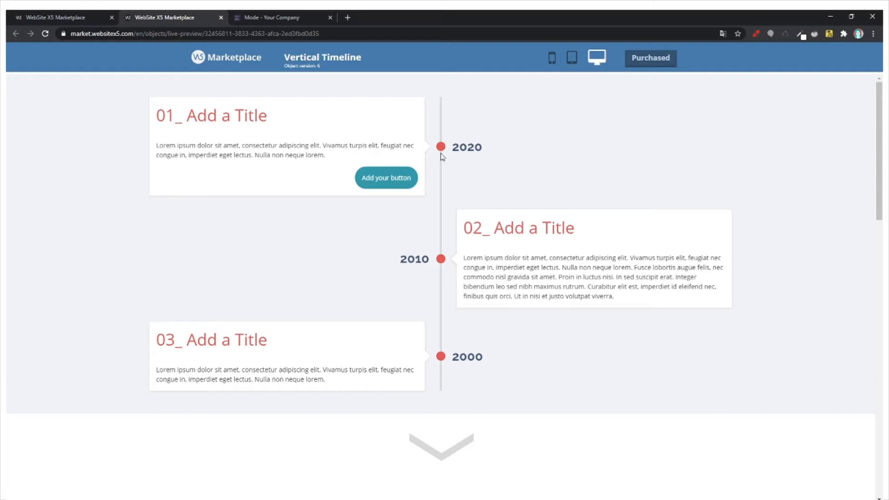
{"action": "mouse_move", "coordinate": [541, 156]}
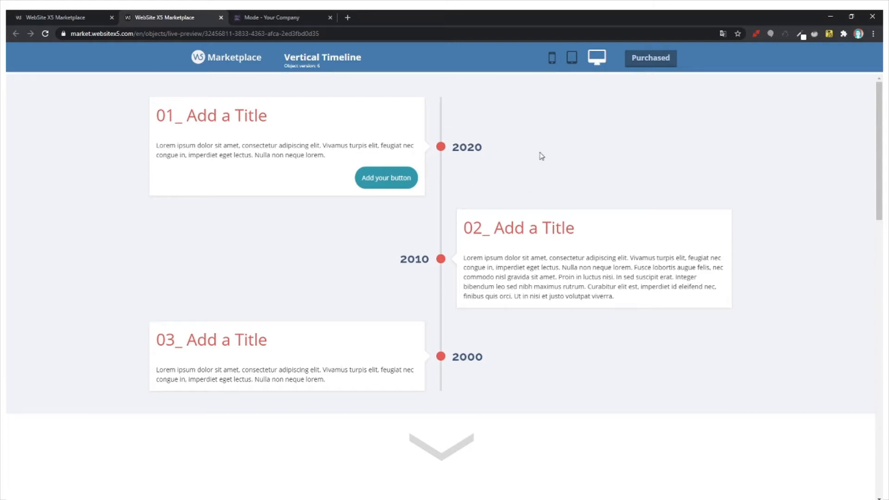
{"action": "mouse_move", "coordinate": [402, 217]}
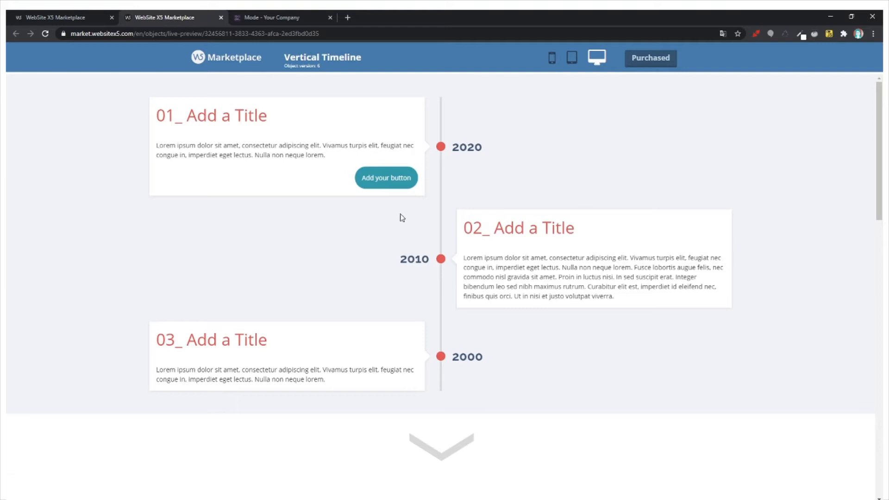
{"action": "mouse_move", "coordinate": [477, 342]}
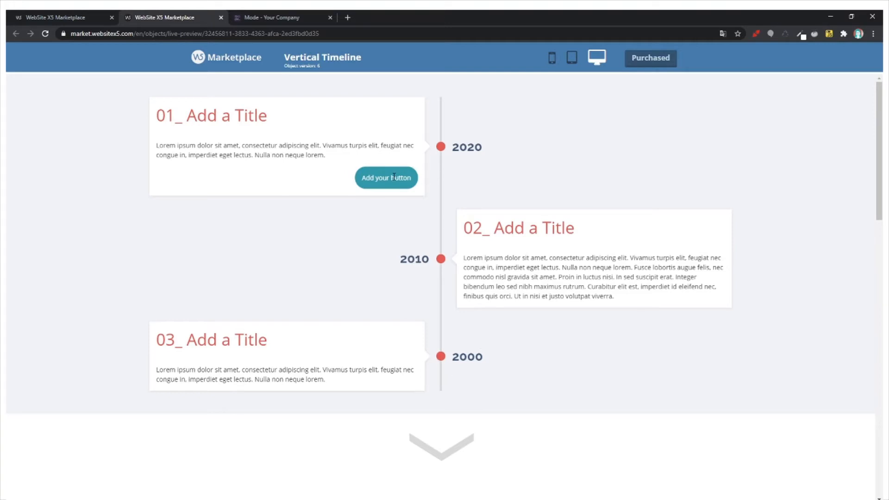
{"action": "mouse_move", "coordinate": [395, 138]}
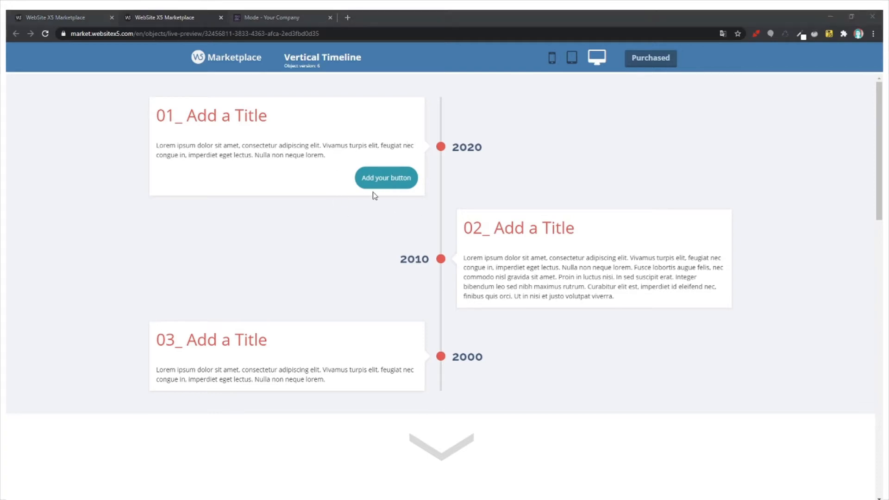
- Browse the Mode company home page down to its footer, return to top and open the hamburger menu
{"action": "left_click", "coordinate": [276, 16]}
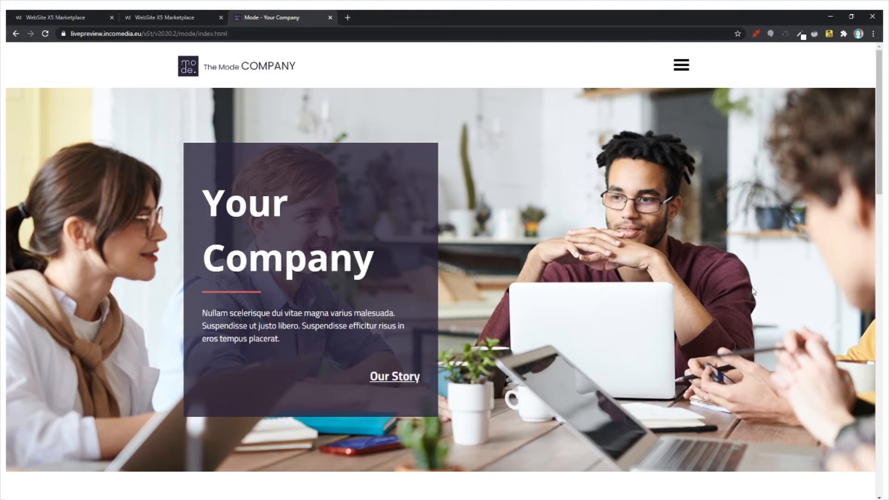
{"action": "scroll", "scroll_direction": "down", "scroll_amount": 3}
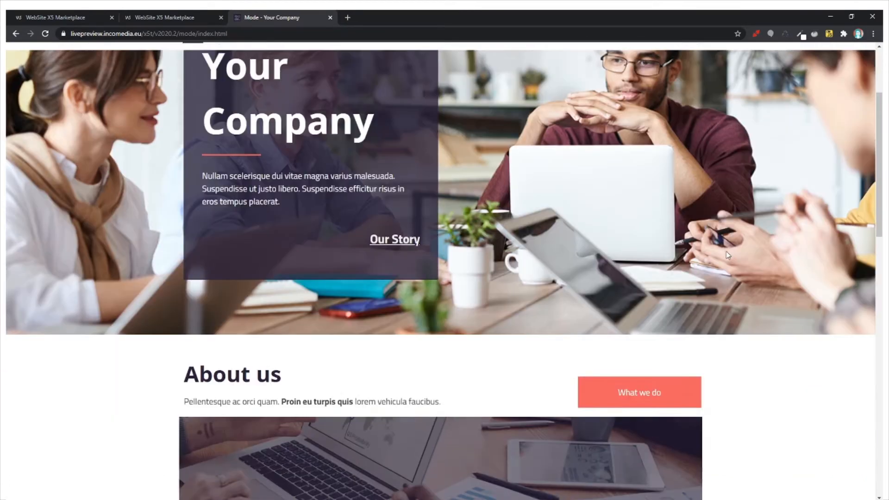
{"action": "scroll", "scroll_direction": "down", "scroll_amount": 3}
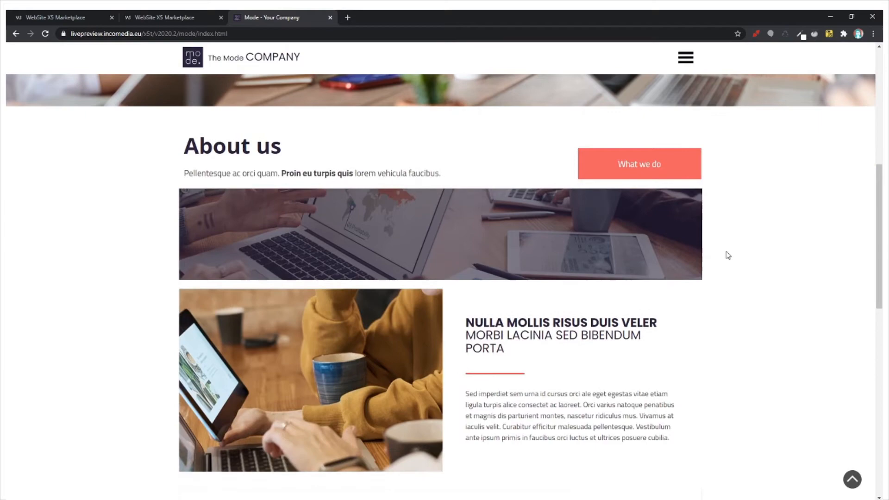
{"action": "scroll", "scroll_direction": "down", "scroll_amount": 3}
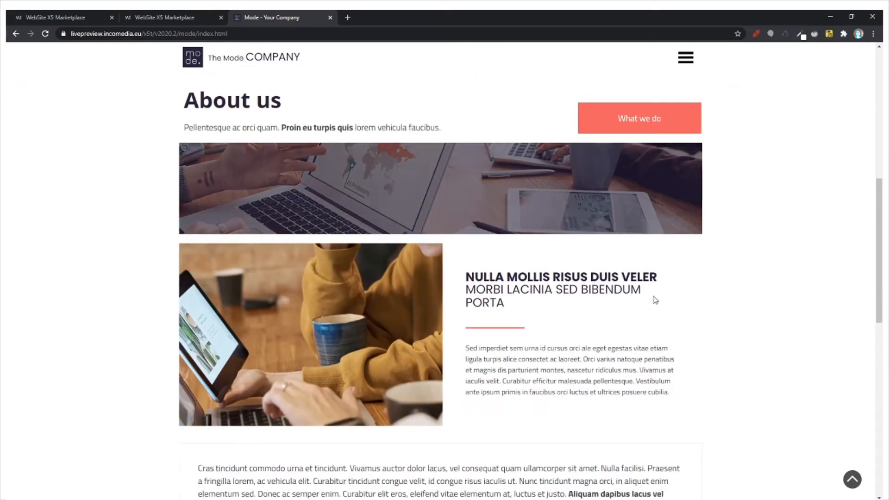
{"action": "scroll", "scroll_direction": "down", "scroll_amount": 3}
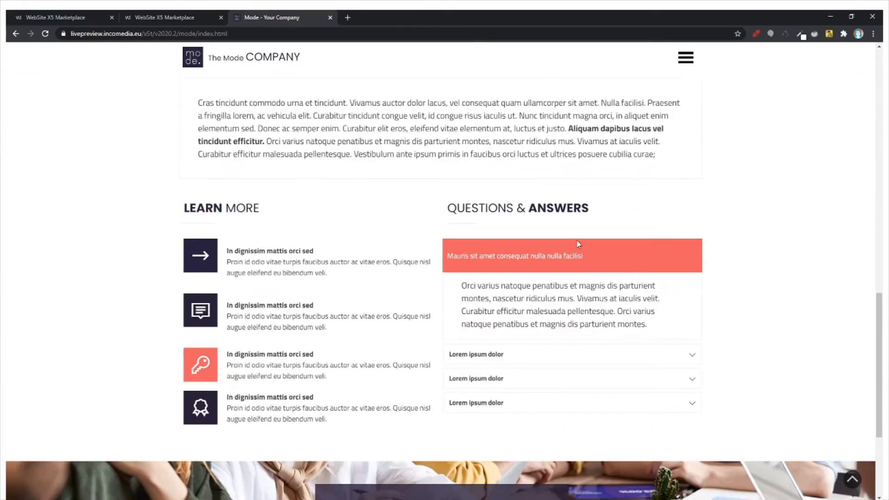
{"action": "scroll", "scroll_direction": "down", "scroll_amount": 3}
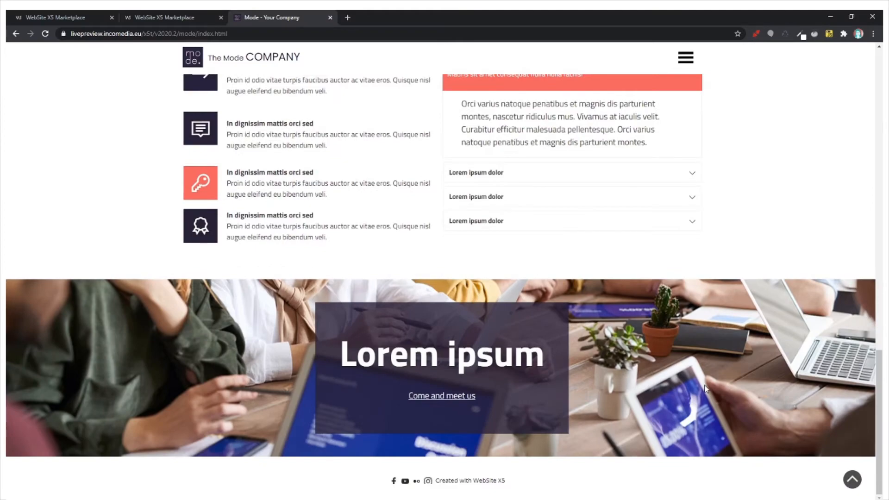
{"action": "scroll", "scroll_direction": "up", "scroll_amount": 3}
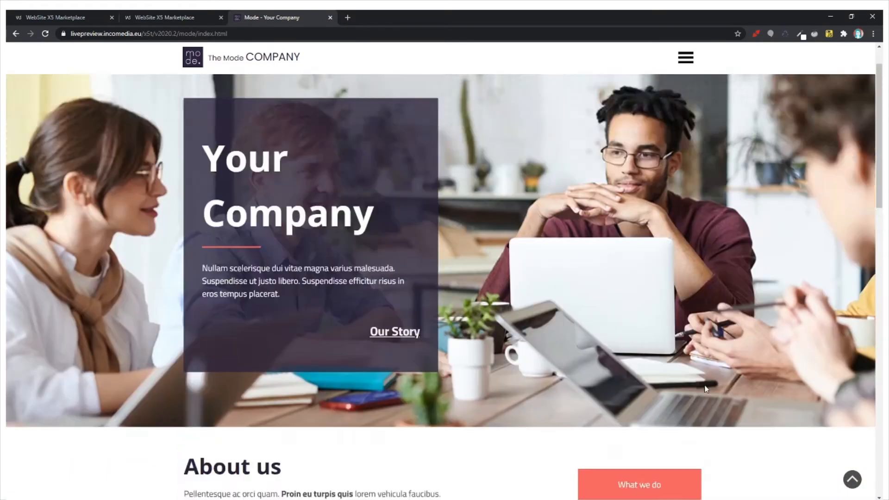
{"action": "left_click", "coordinate": [684, 57]}
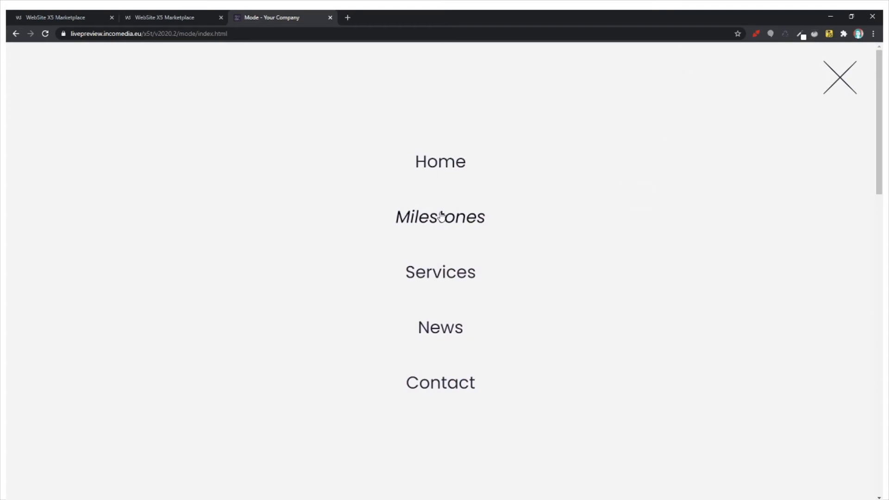
- Go to the Milestones page and browse its 2020-to-2000 timeline down to the footer and back
{"action": "left_click", "coordinate": [439, 217]}
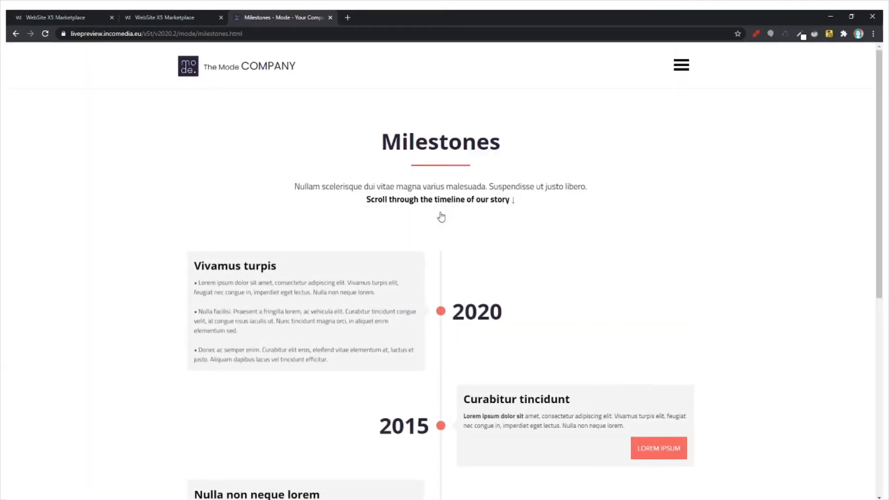
{"action": "mouse_move", "coordinate": [245, 283]}
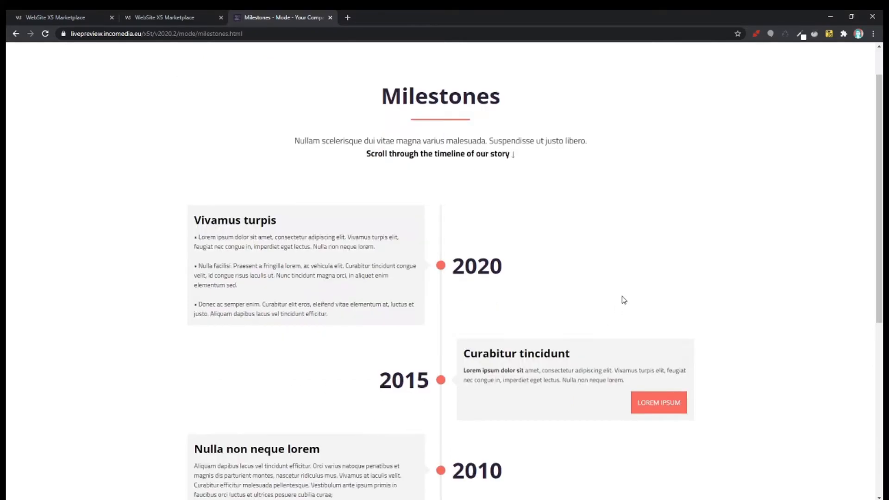
{"action": "scroll", "scroll_direction": "down", "scroll_amount": 3}
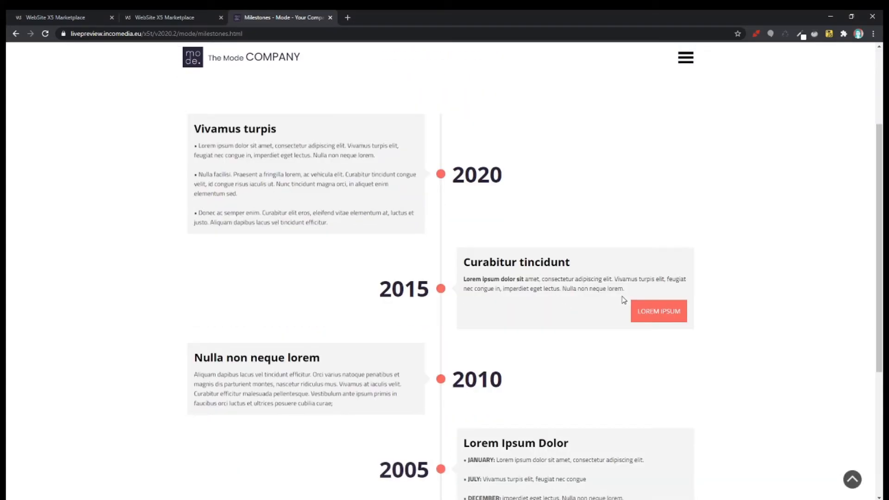
{"action": "scroll", "scroll_direction": "down", "scroll_amount": 3}
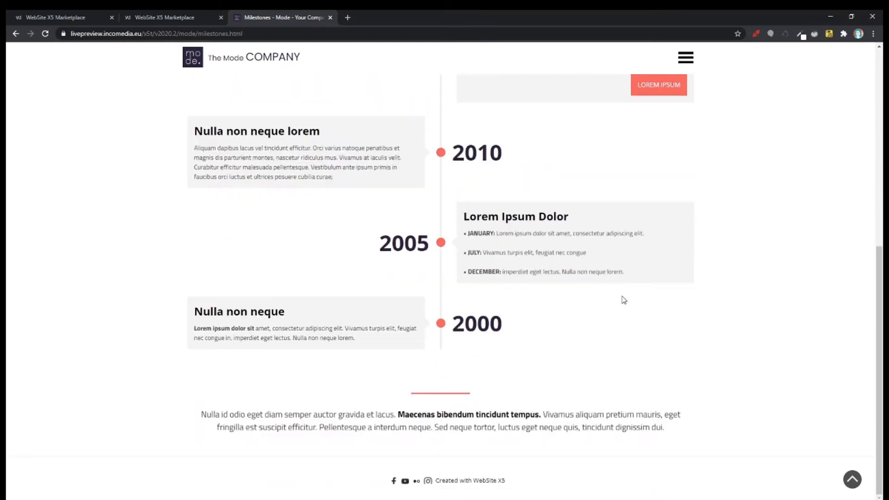
{"action": "scroll", "scroll_direction": "up", "scroll_amount": 3}
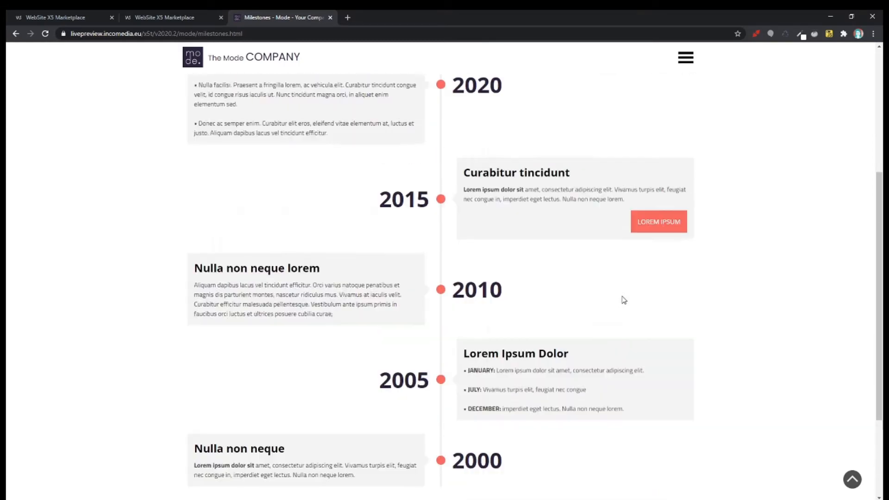
{"action": "scroll", "scroll_direction": "up", "scroll_amount": 3}
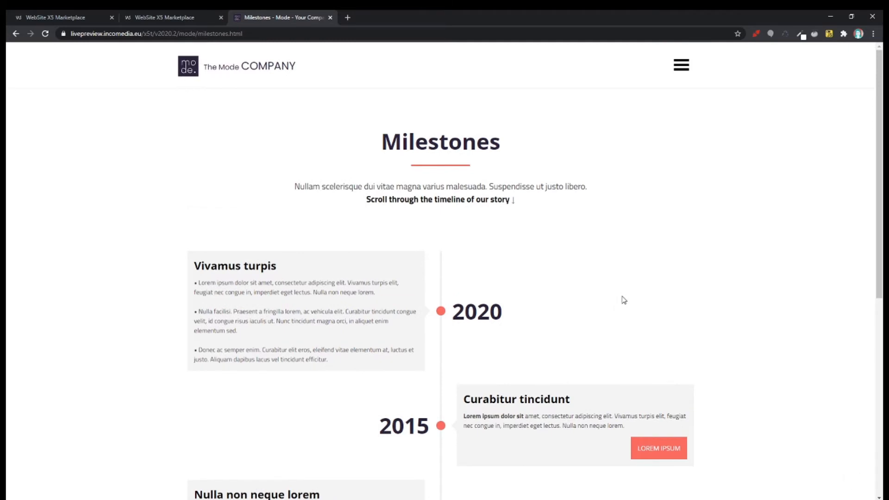
{"action": "mouse_move", "coordinate": [545, 422]}
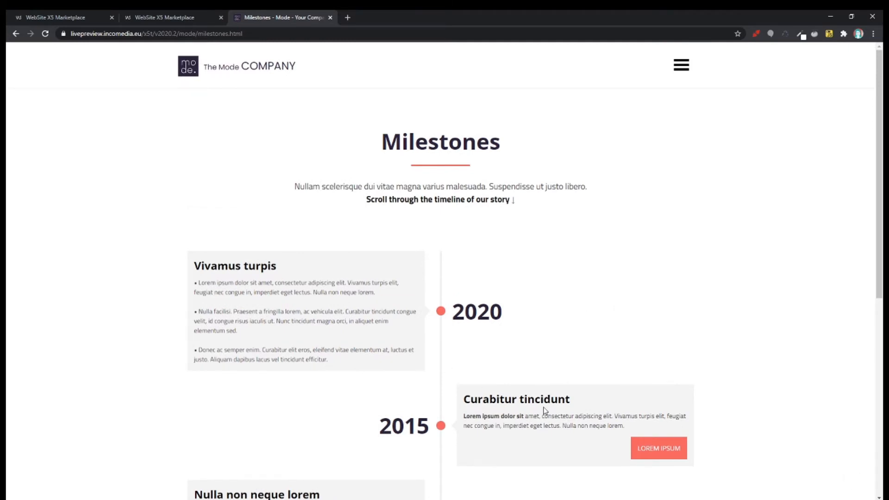
{"action": "mouse_move", "coordinate": [681, 411]}
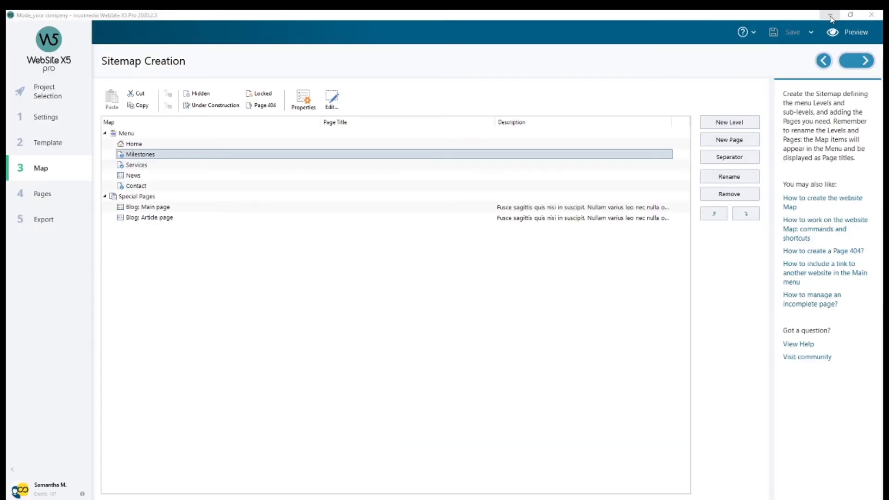
{"action": "mouse_move", "coordinate": [807, 264]}
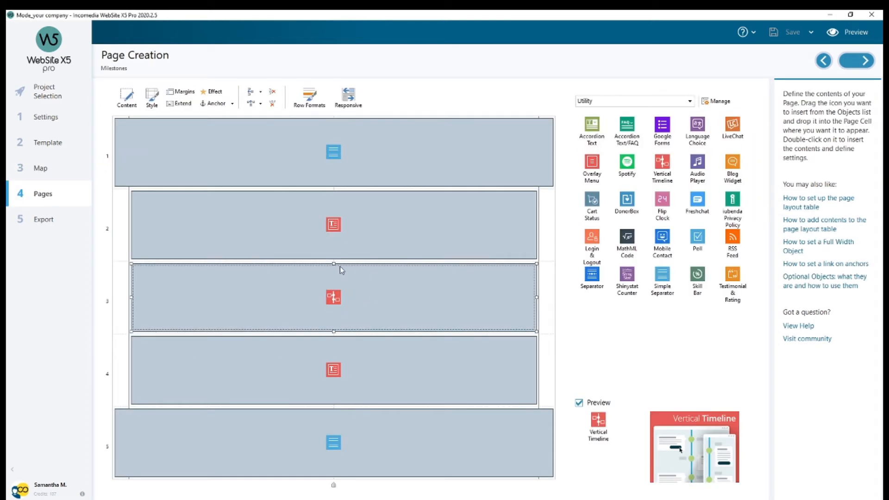
{"action": "mouse_move", "coordinate": [715, 321]}
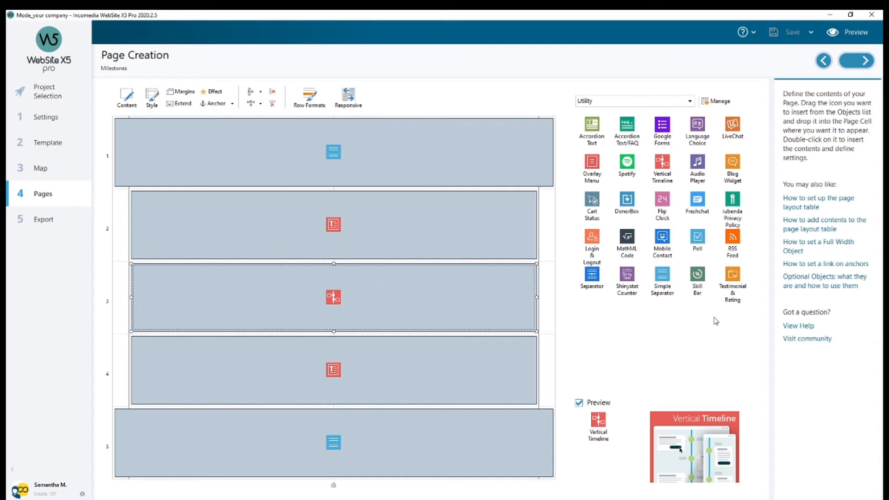
{"action": "mouse_move", "coordinate": [712, 146]}
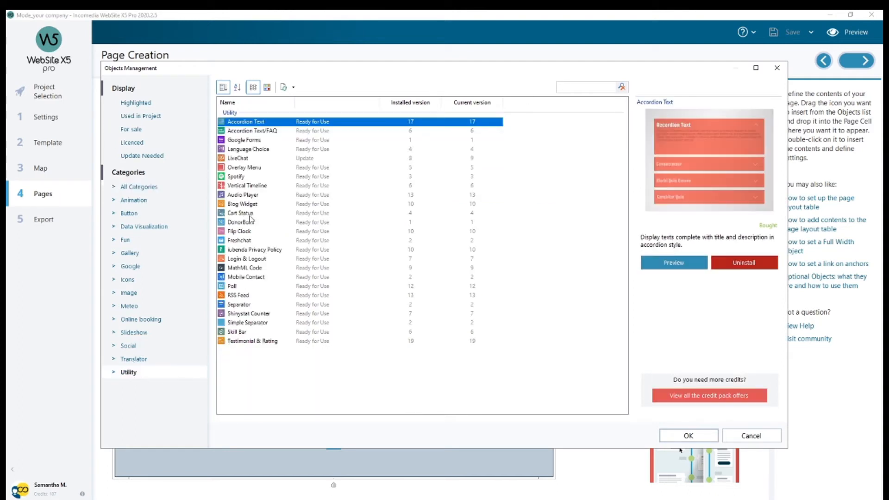
{"action": "left_click", "coordinate": [246, 185]}
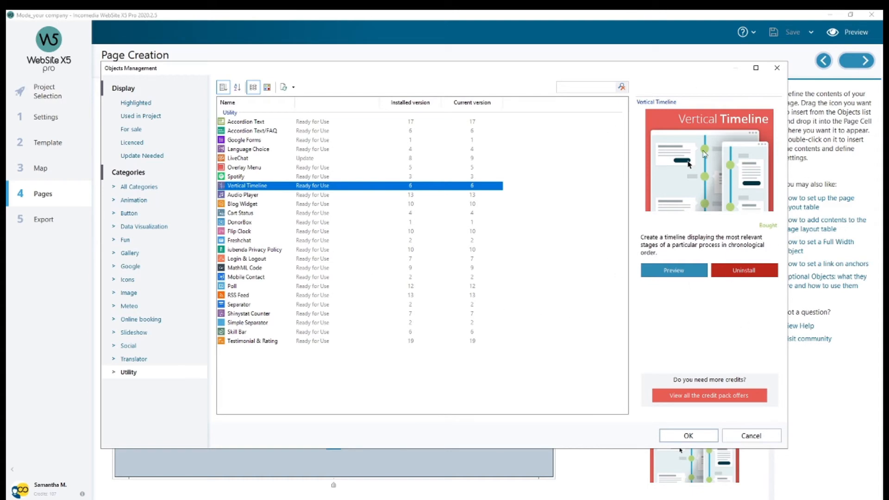
{"action": "left_click", "coordinate": [689, 435]}
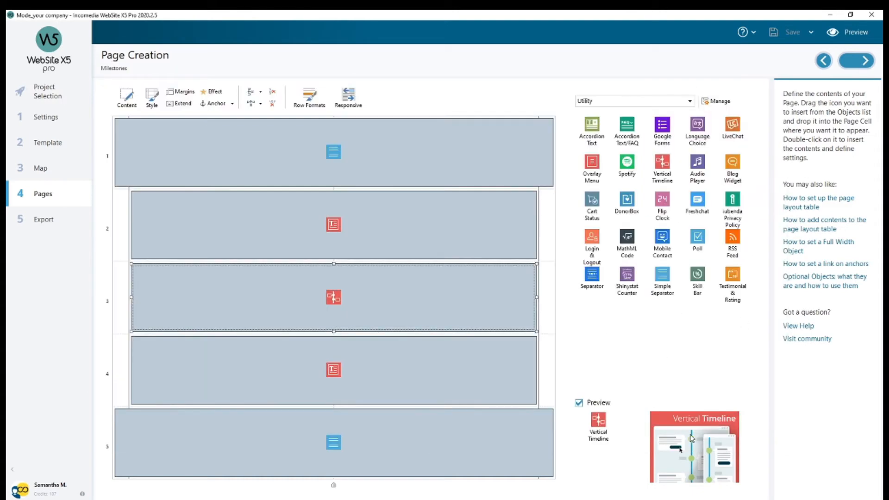
{"action": "mouse_move", "coordinate": [347, 300]}
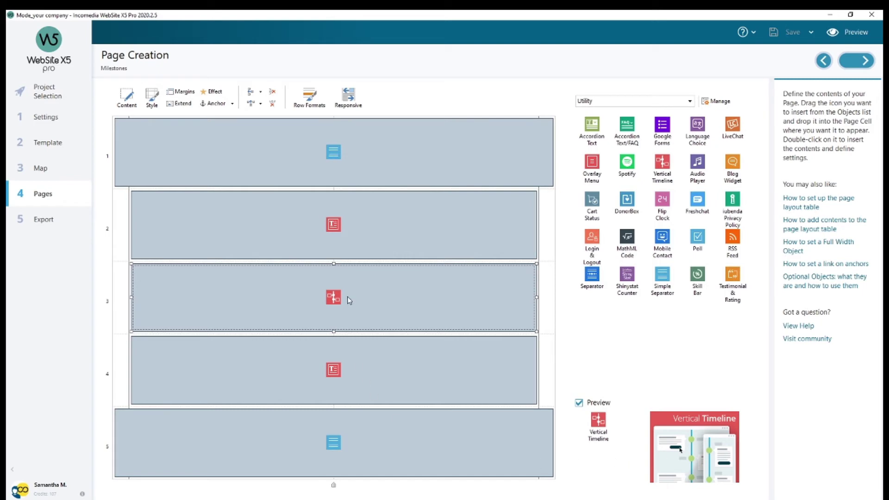
- In the Vertical Timeline settings, select Box 1 with its 2020 date and Vivamus turpis title
{"action": "double_click", "coordinate": [333, 297]}
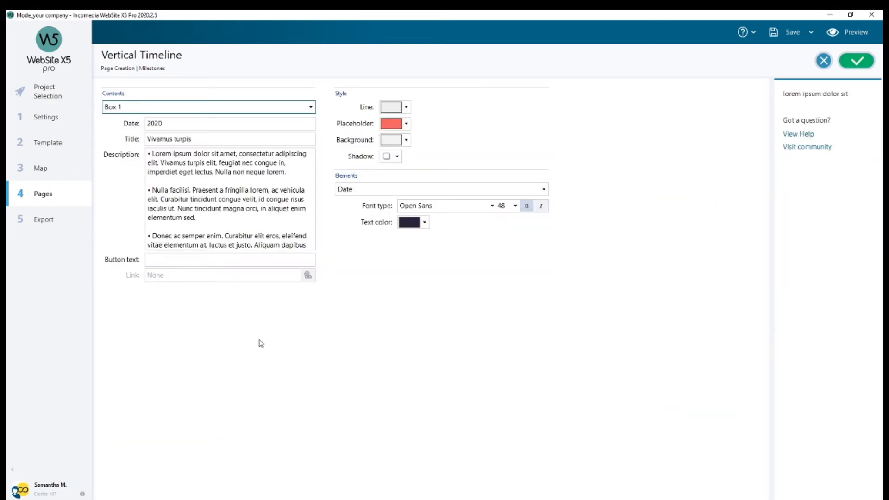
{"action": "mouse_move", "coordinate": [329, 197]}
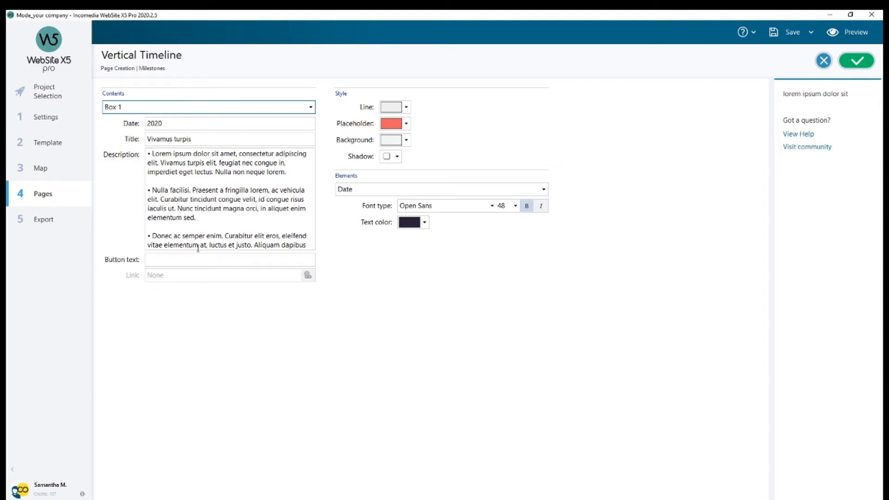
{"action": "double_click", "coordinate": [156, 123]}
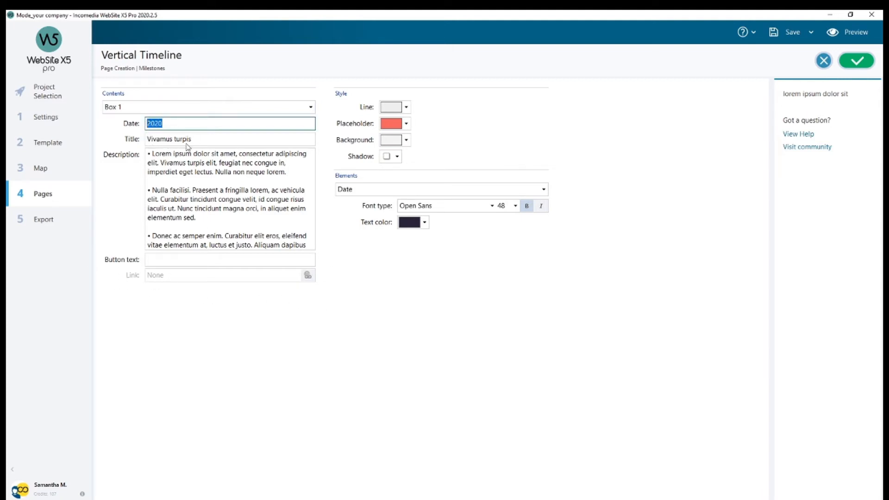
{"action": "left_click", "coordinate": [169, 139]}
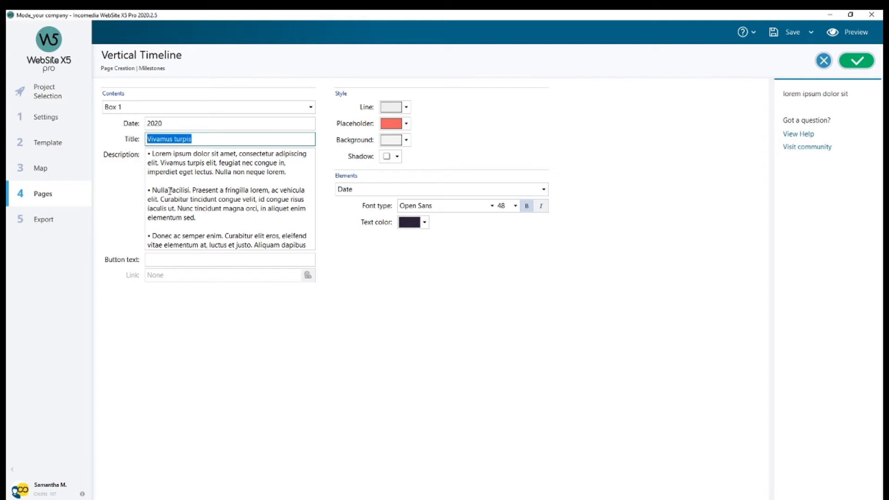
{"action": "mouse_move", "coordinate": [181, 227]}
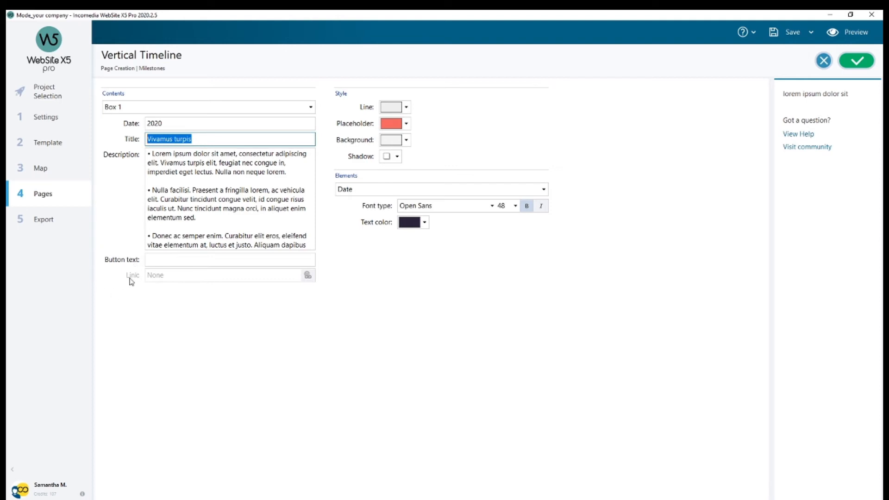
{"action": "mouse_move", "coordinate": [170, 281]}
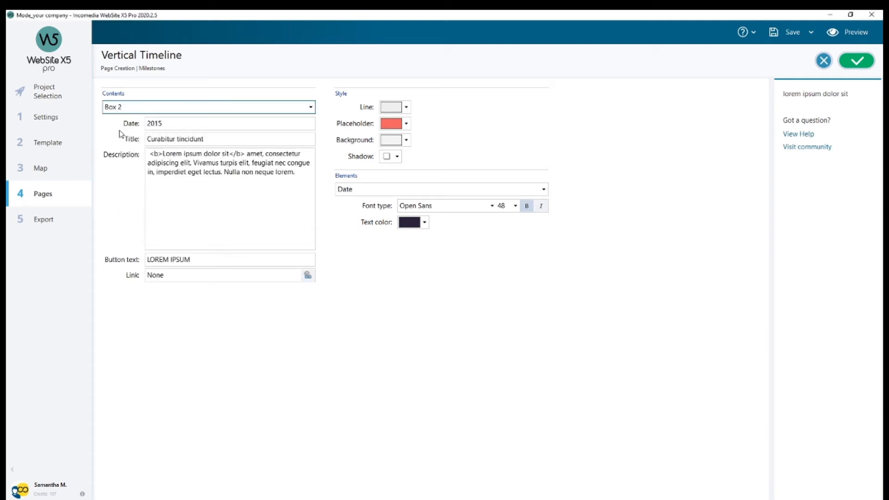
{"action": "mouse_move", "coordinate": [134, 141]}
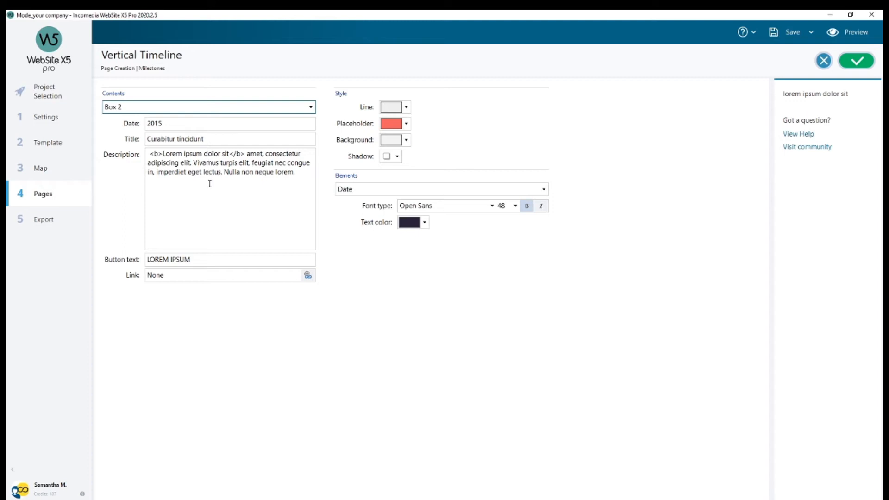
{"action": "mouse_move", "coordinate": [137, 268]}
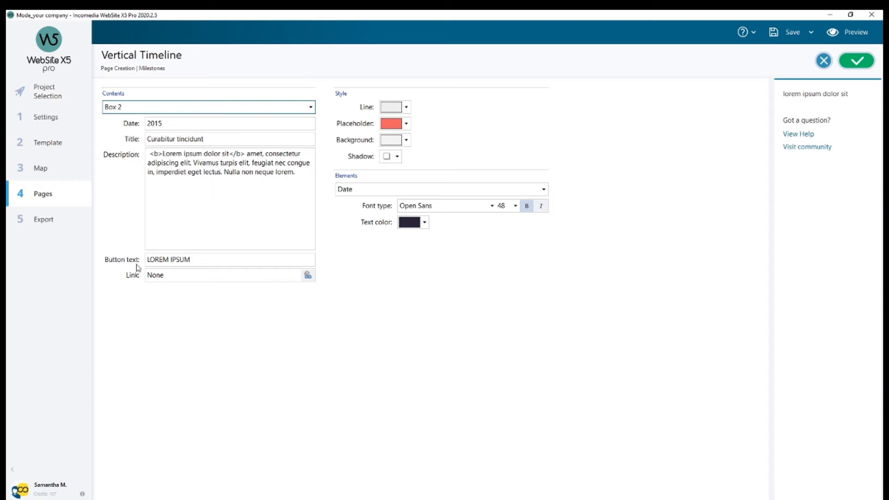
{"action": "mouse_move", "coordinate": [181, 278]}
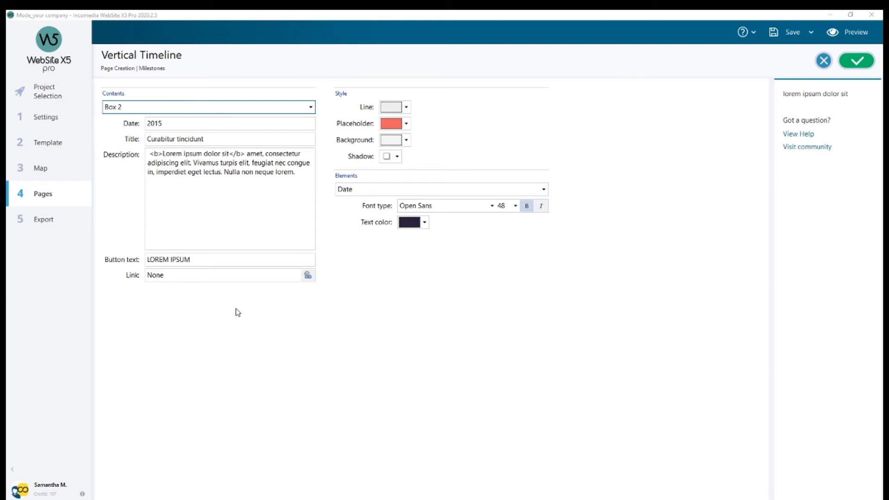
{"action": "mouse_move", "coordinate": [550, 91]}
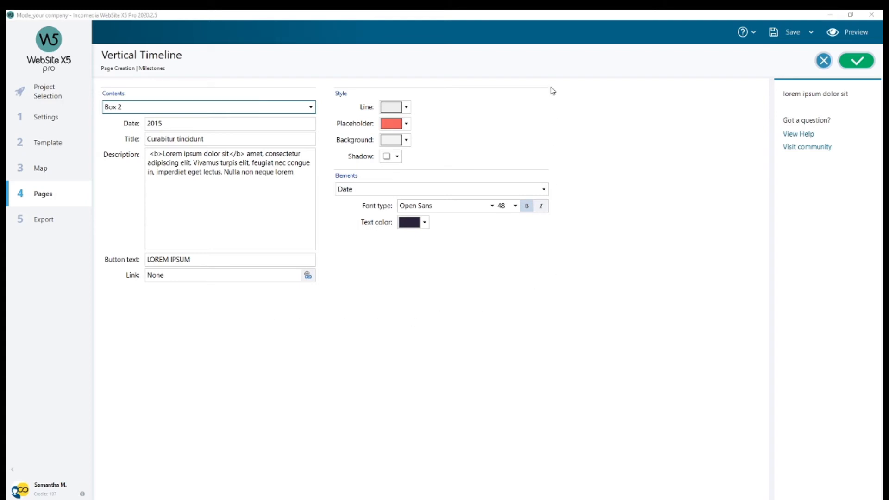
{"action": "mouse_move", "coordinate": [413, 81]}
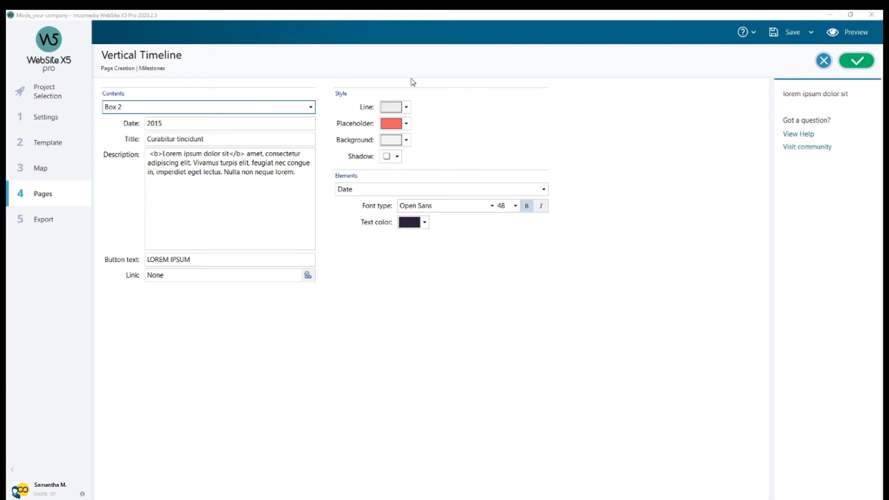
{"action": "mouse_move", "coordinate": [348, 124]}
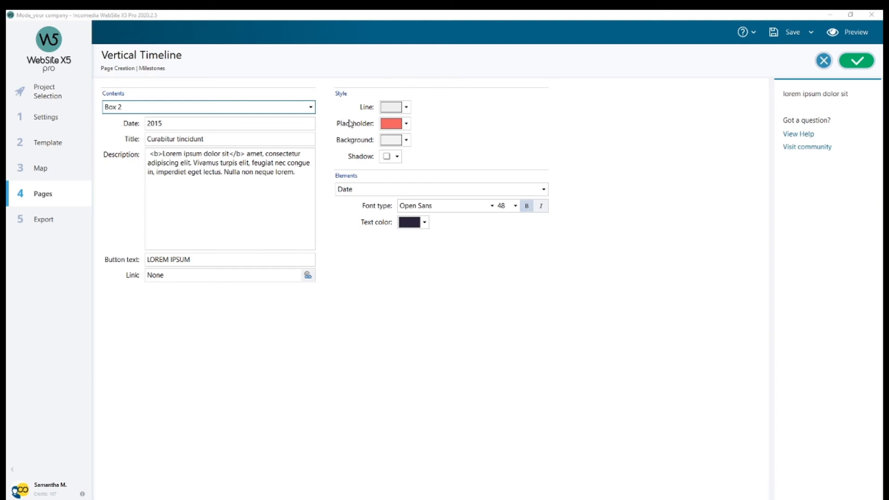
{"action": "mouse_move", "coordinate": [357, 132]}
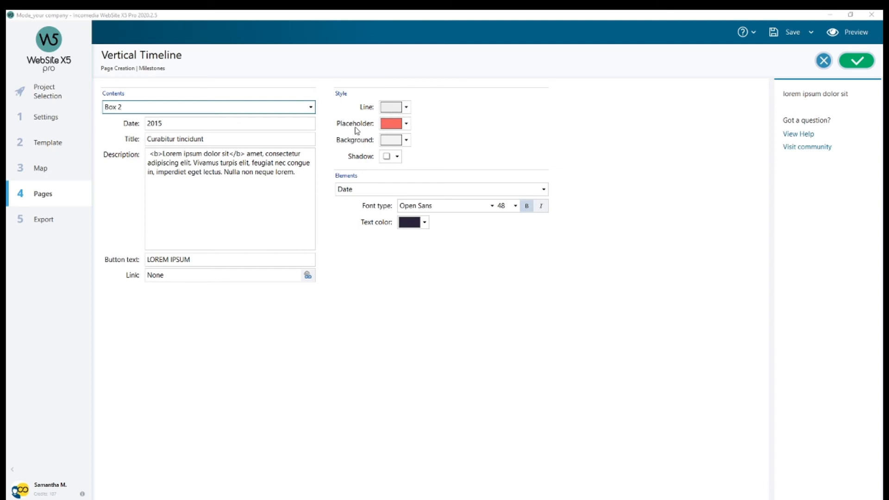
{"action": "mouse_move", "coordinate": [365, 144]}
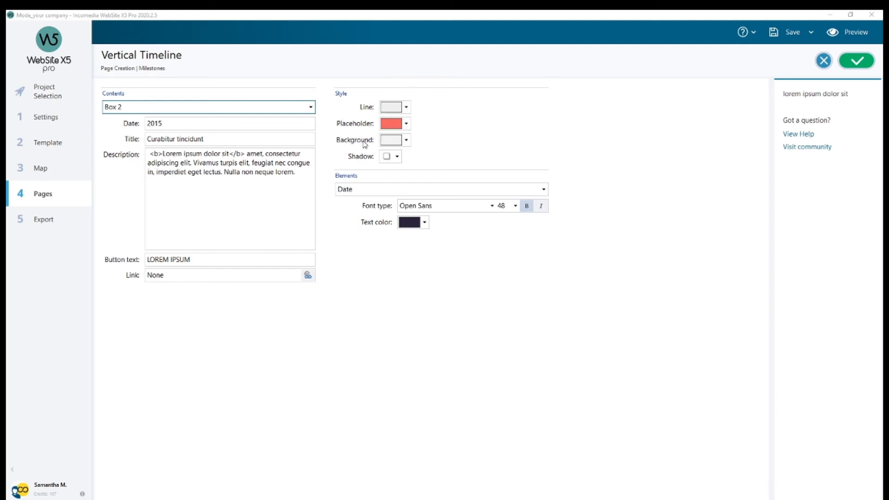
{"action": "mouse_move", "coordinate": [405, 161]}
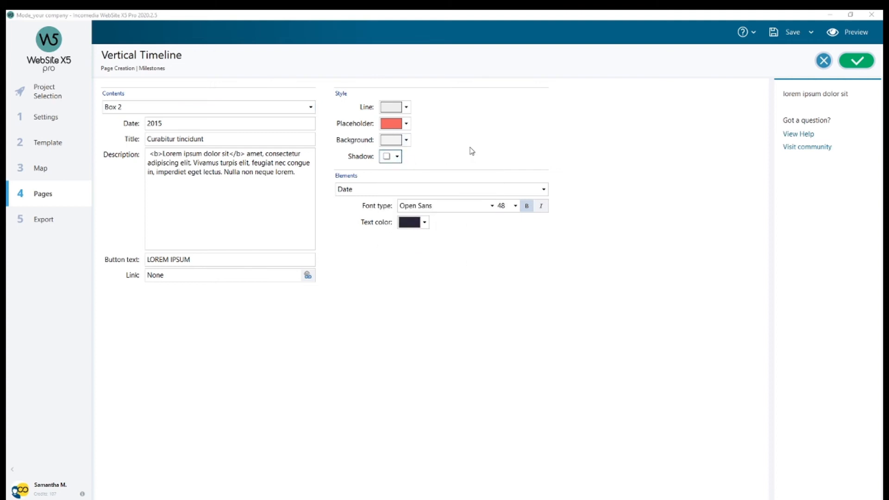
{"action": "mouse_move", "coordinate": [437, 83]}
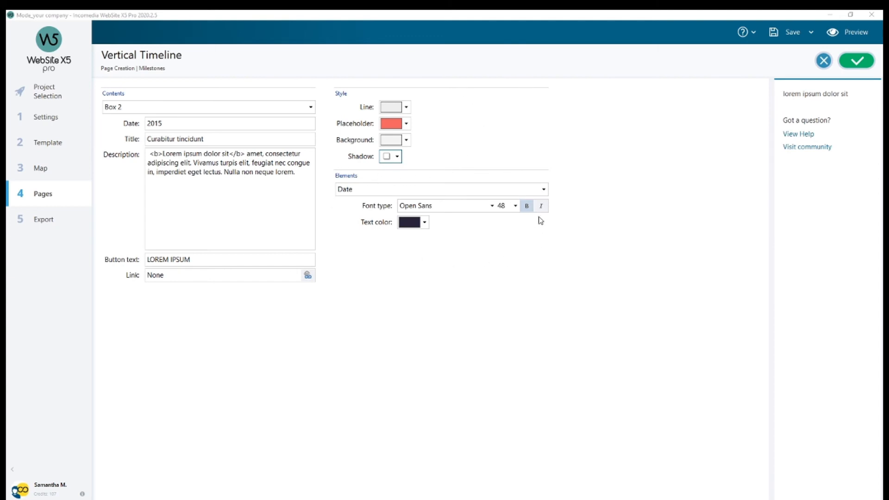
- Switch the styled timeline element from Date to Description via the Elements list
{"action": "left_click", "coordinate": [441, 189]}
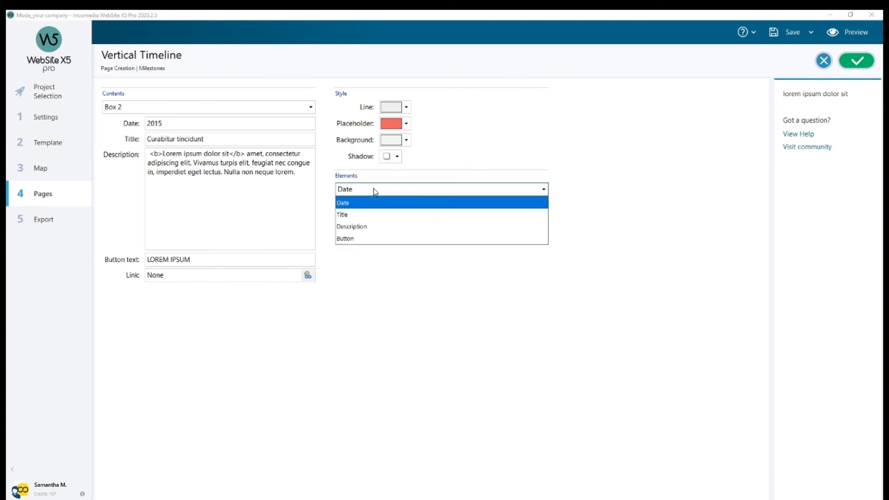
{"action": "mouse_move", "coordinate": [350, 217]}
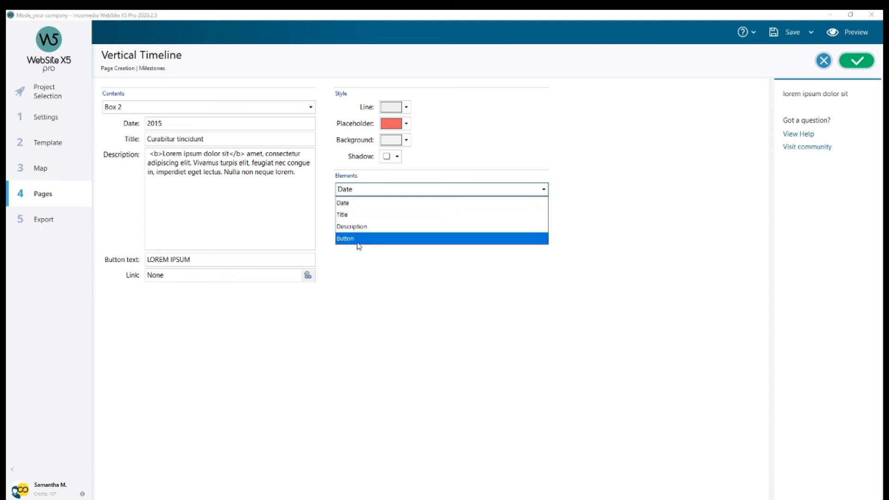
{"action": "left_click", "coordinate": [343, 202]}
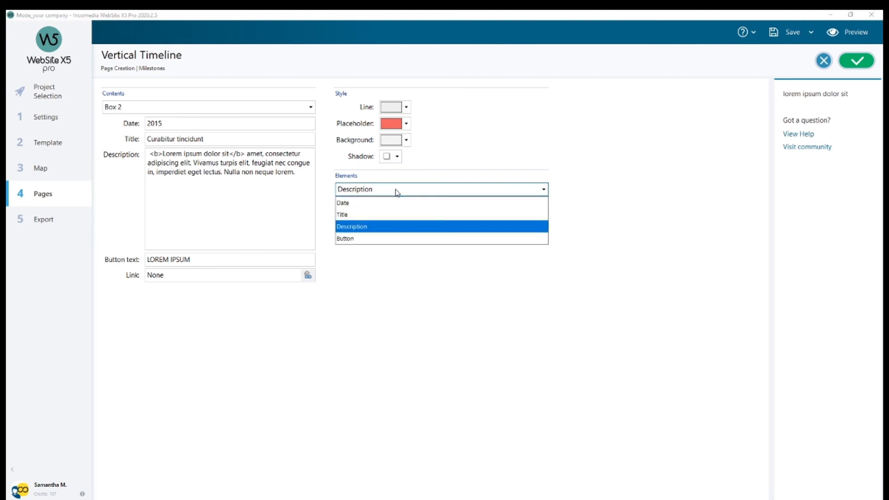
- Review the Button element's style, then preview the Milestones timeline and scroll past 2015
{"action": "left_click", "coordinate": [344, 239]}
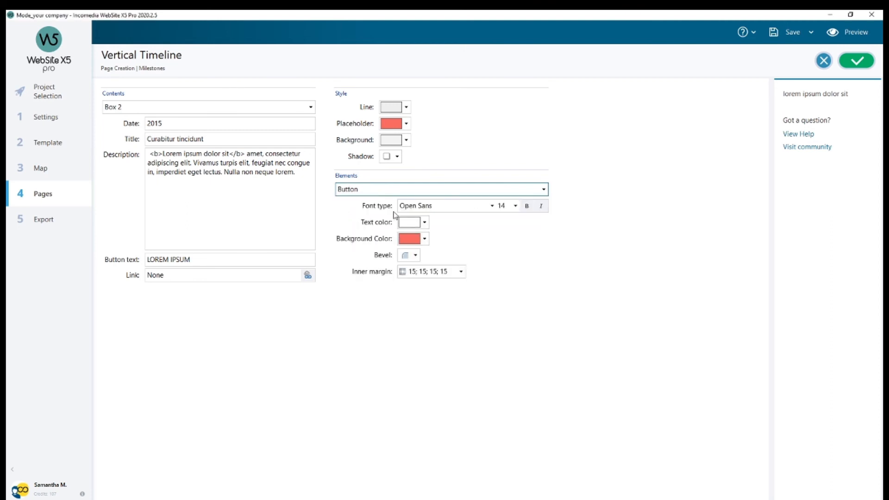
{"action": "mouse_move", "coordinate": [411, 233]}
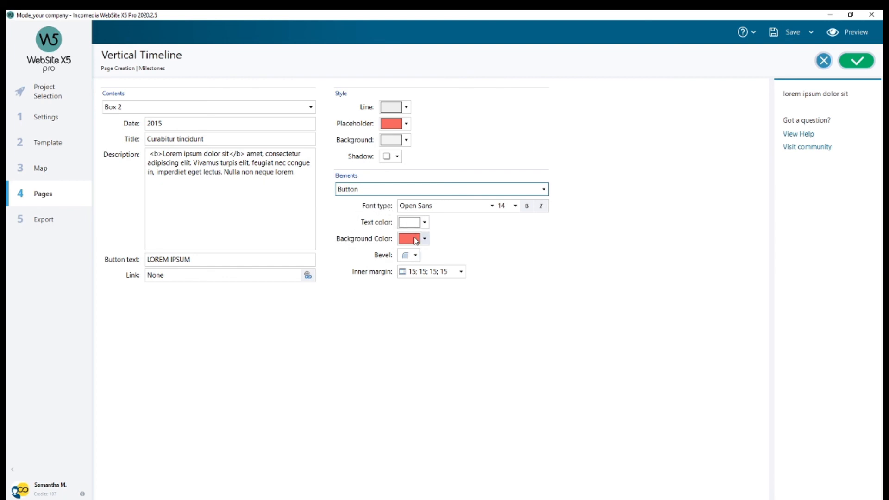
{"action": "mouse_move", "coordinate": [416, 261]}
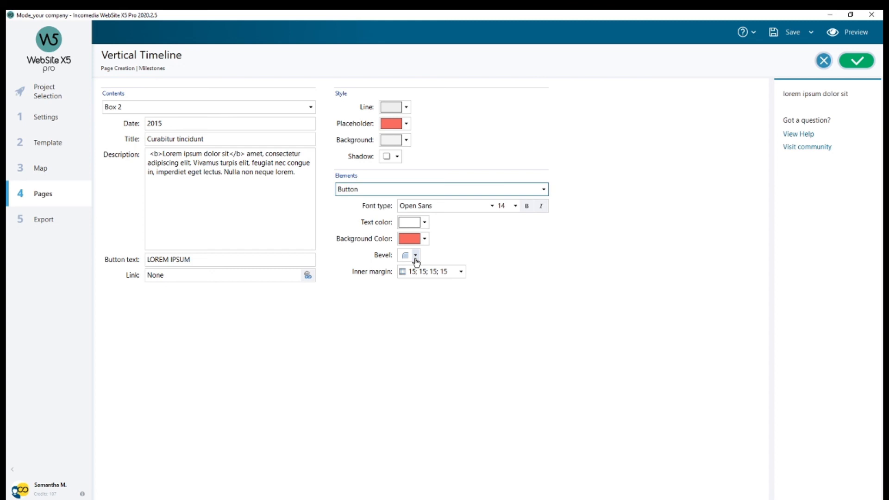
{"action": "mouse_move", "coordinate": [404, 278]}
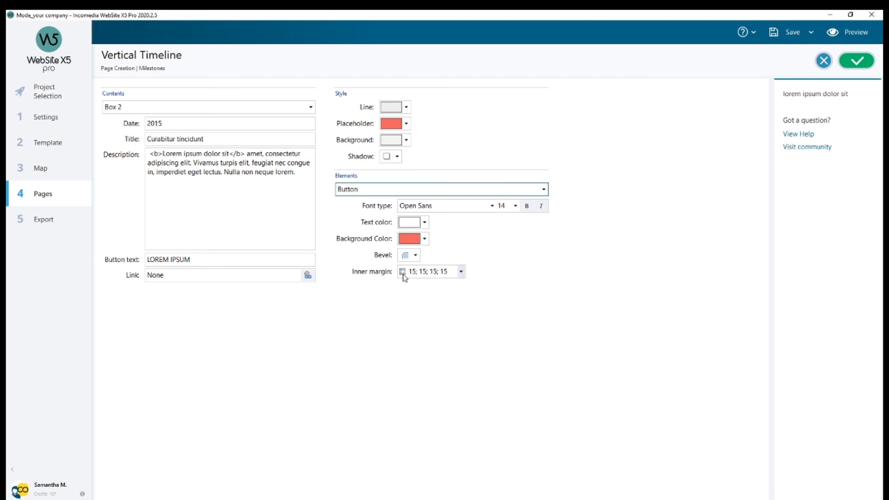
{"action": "mouse_move", "coordinate": [418, 278]}
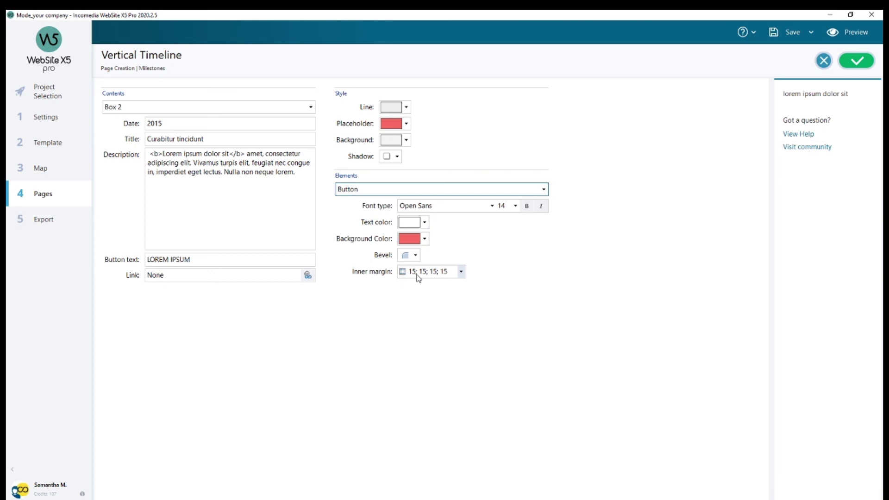
{"action": "mouse_move", "coordinate": [134, 265]}
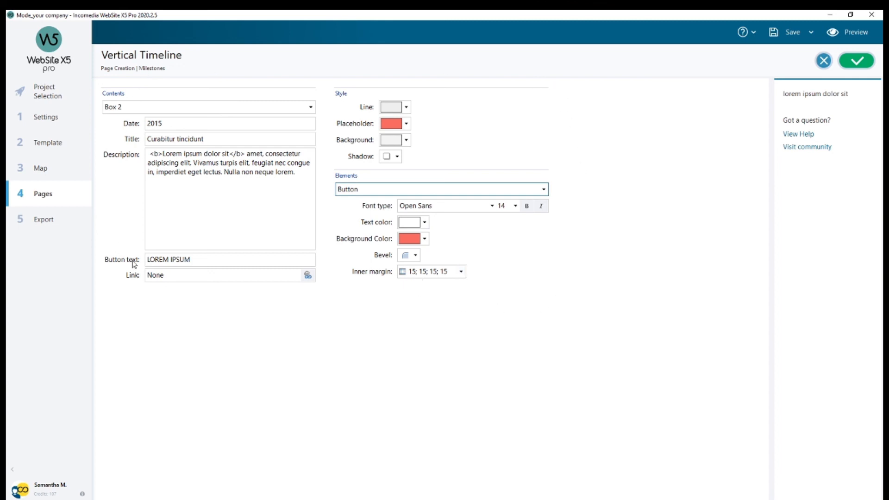
{"action": "mouse_move", "coordinate": [856, 87]}
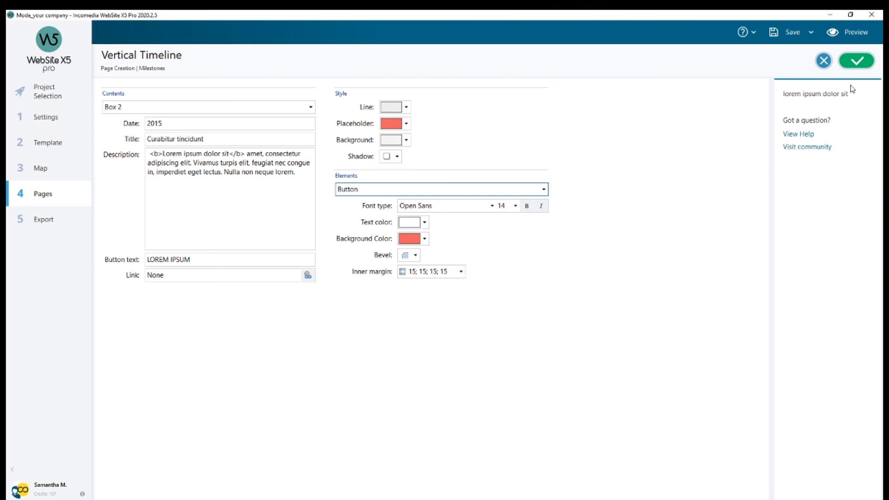
{"action": "left_click", "coordinate": [856, 59]}
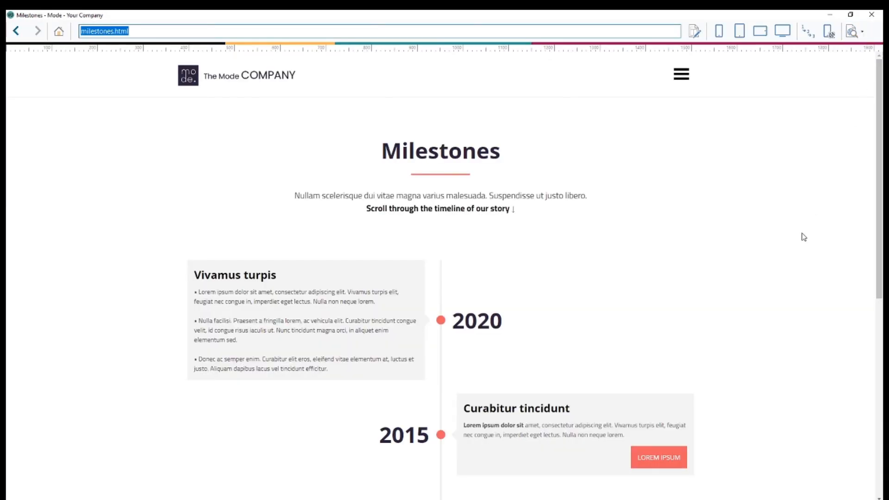
{"action": "scroll", "scroll_direction": "down", "scroll_amount": 3}
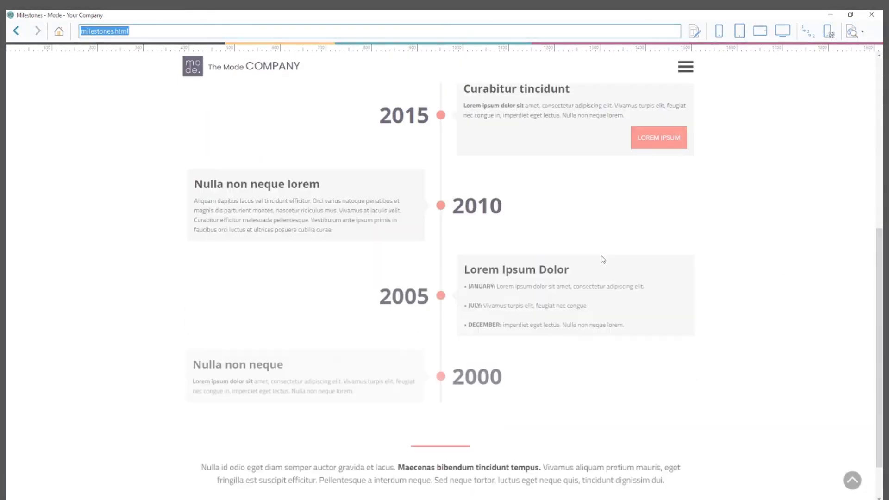